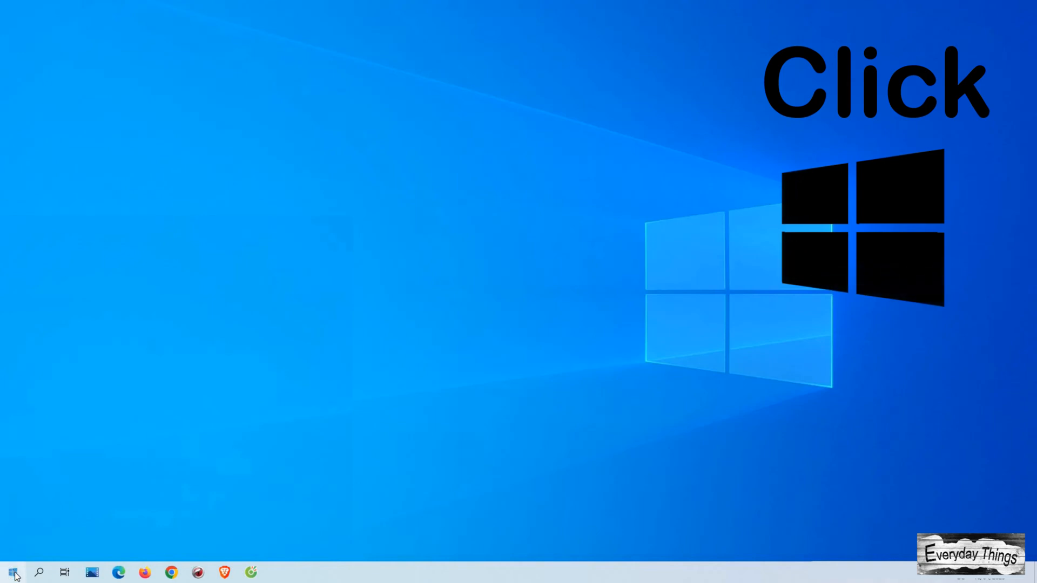
Step: Launch the Windows Settings app from the Start menu's gear icon
click(12, 573)
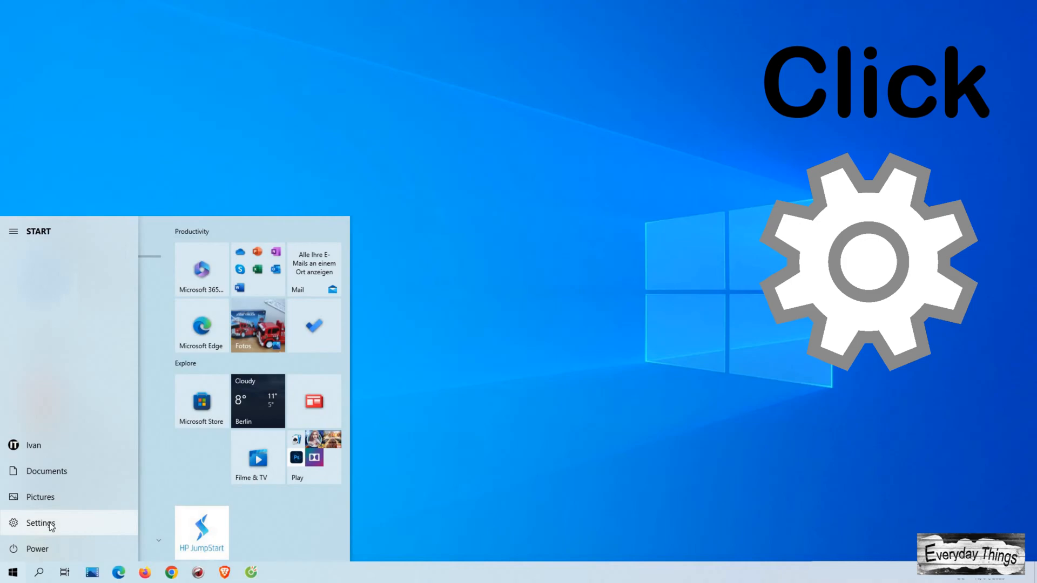
click(40, 523)
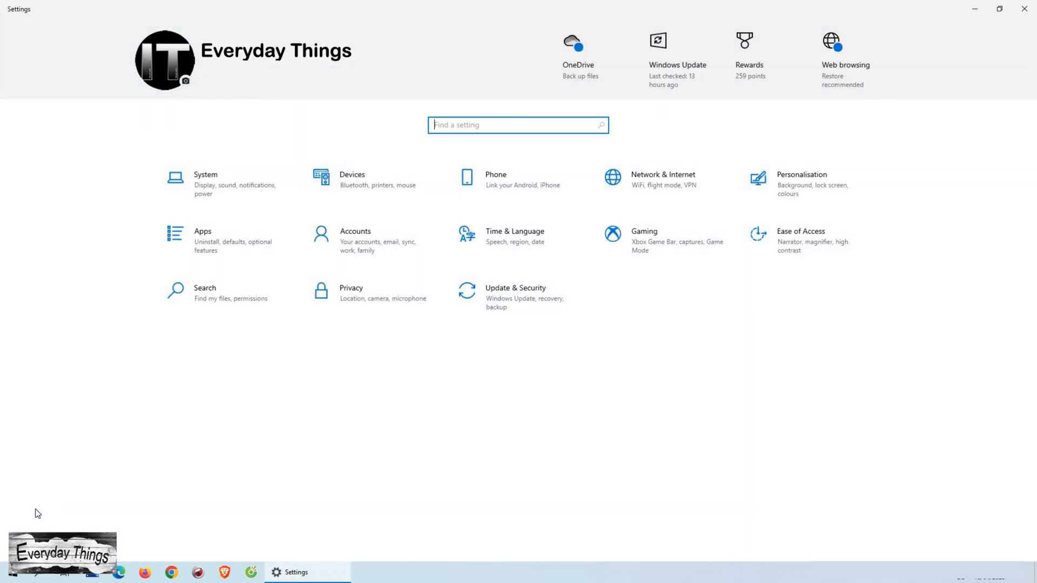
mouse_move(663, 183)
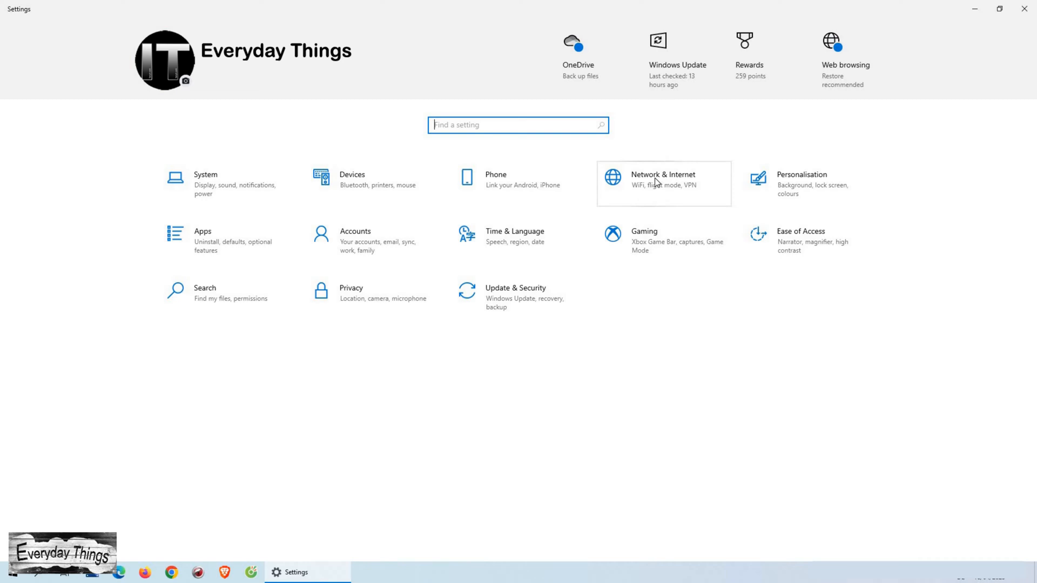
Step: Go to Network & Internet and launch the Network and Sharing Centre
click(663, 179)
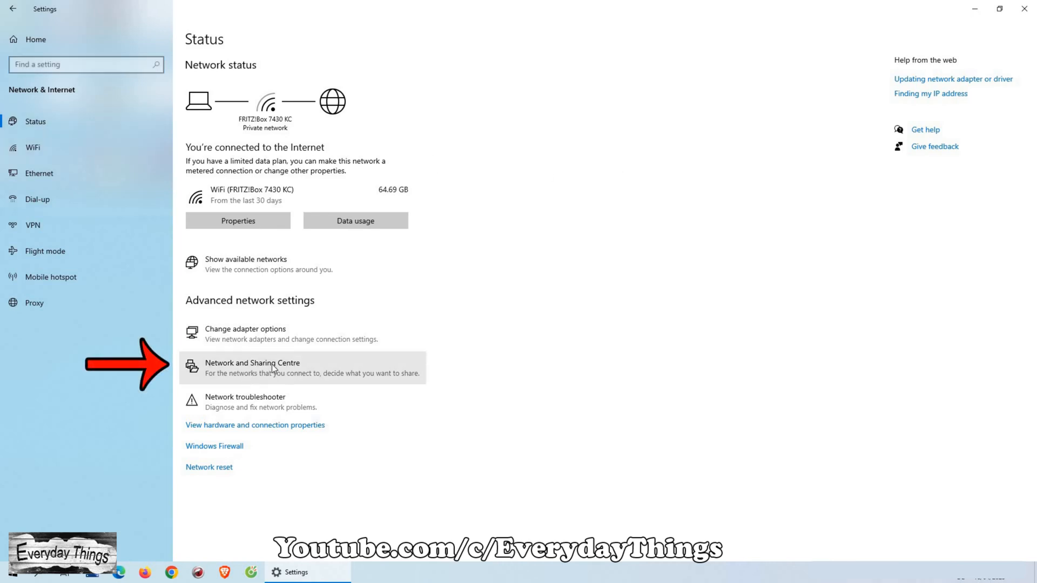
mouse_move(280, 369)
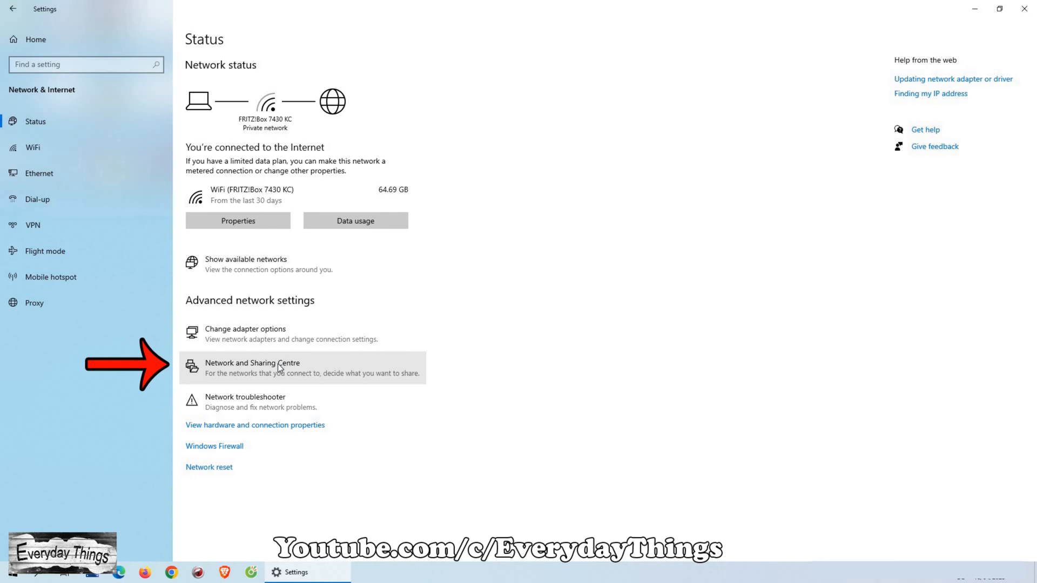
click(252, 368)
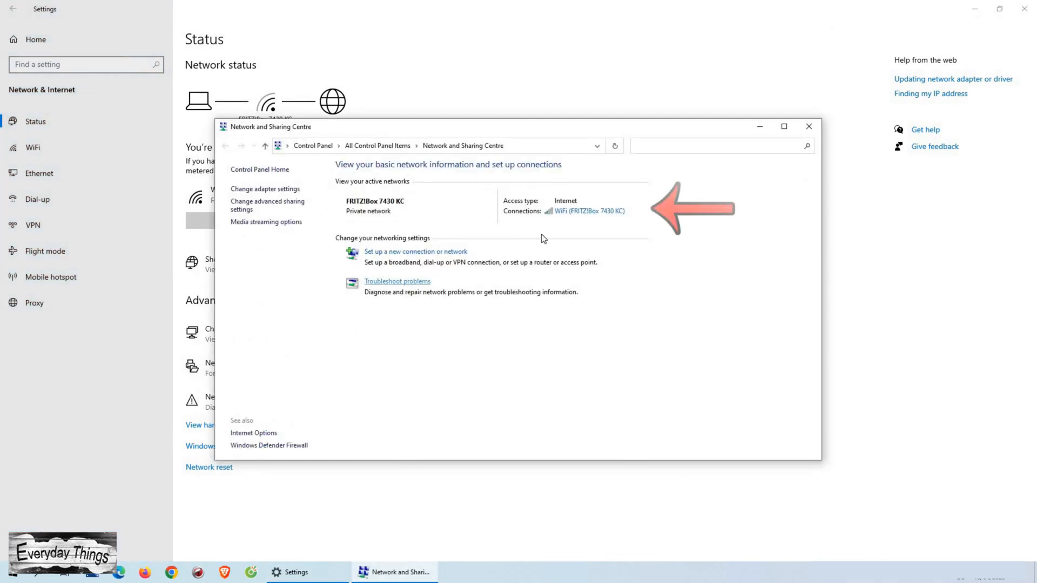
mouse_move(593, 215)
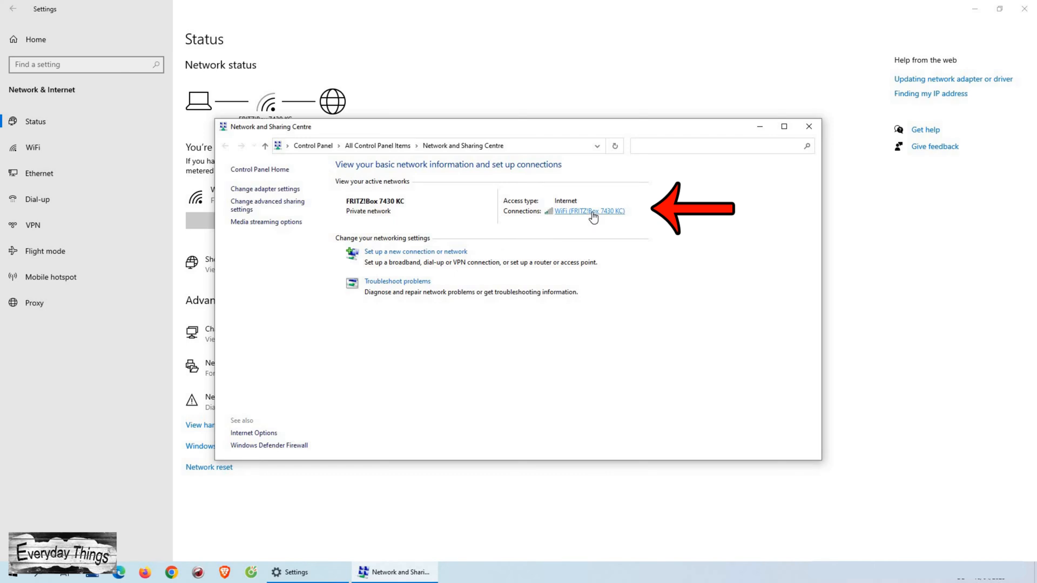
Step: Open the FRITZ!Box 7430 KC Wi-Fi status window and its Wireless Properties
click(588, 211)
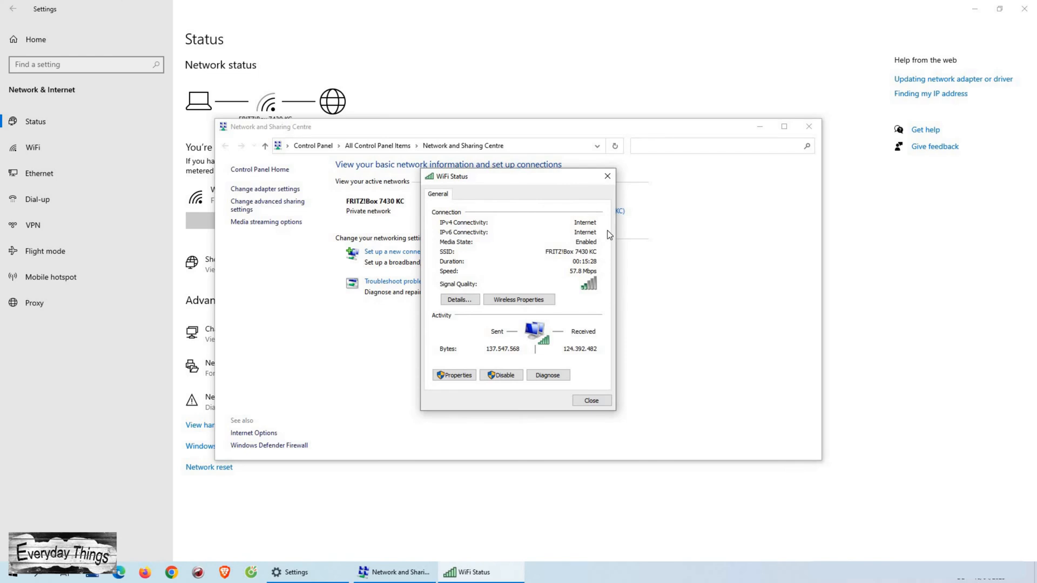
mouse_move(531, 289)
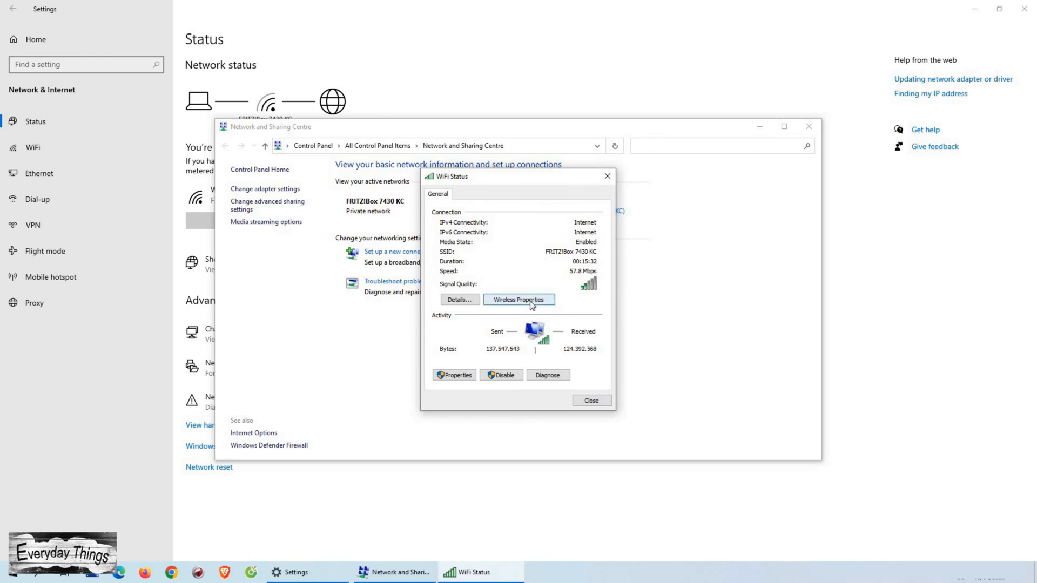
click(519, 300)
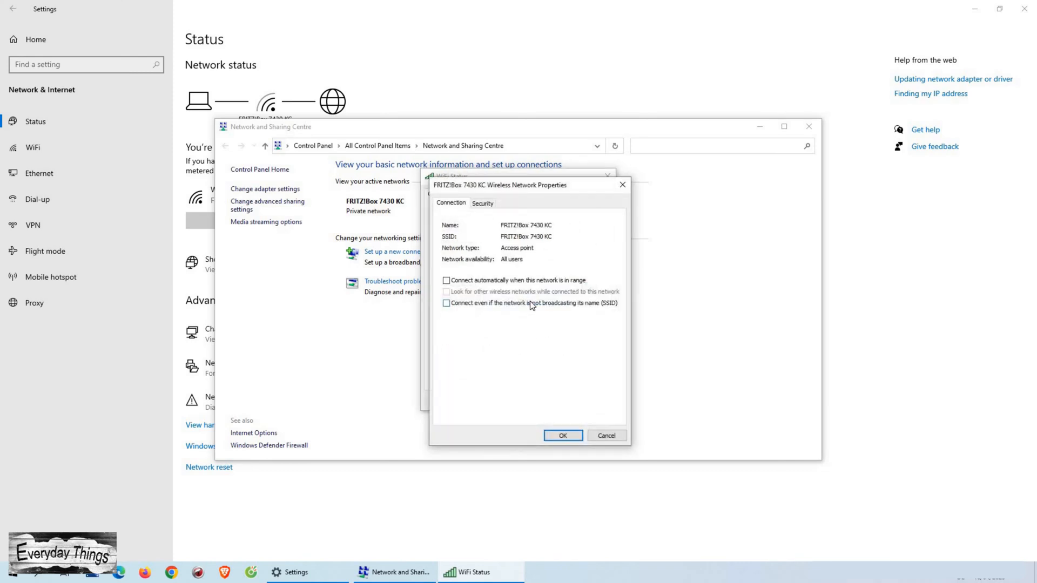
mouse_move(487, 238)
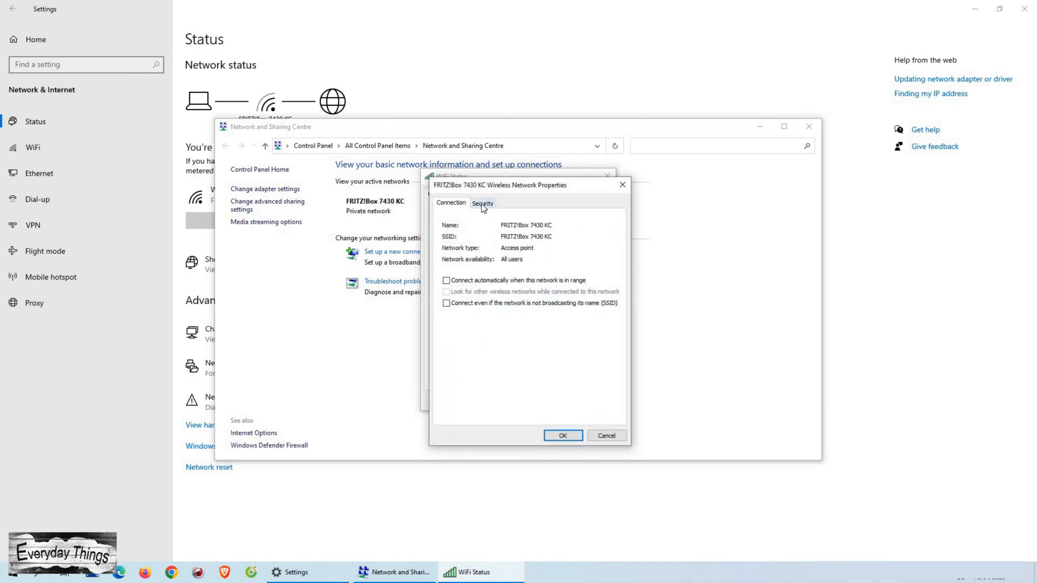
Step: On the Security tab, tick Show characters to reveal the network security key
click(482, 203)
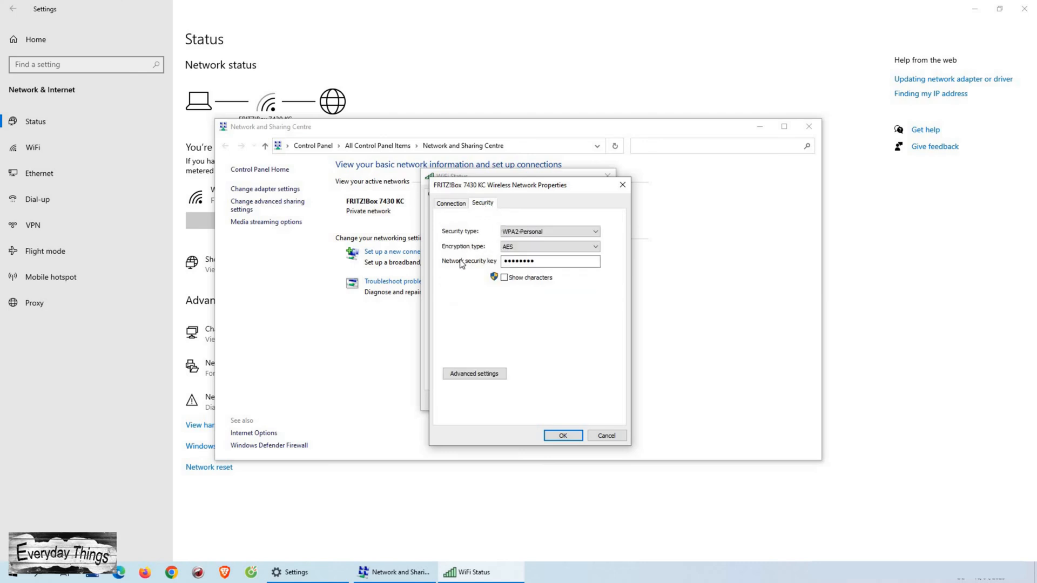
click(550, 261)
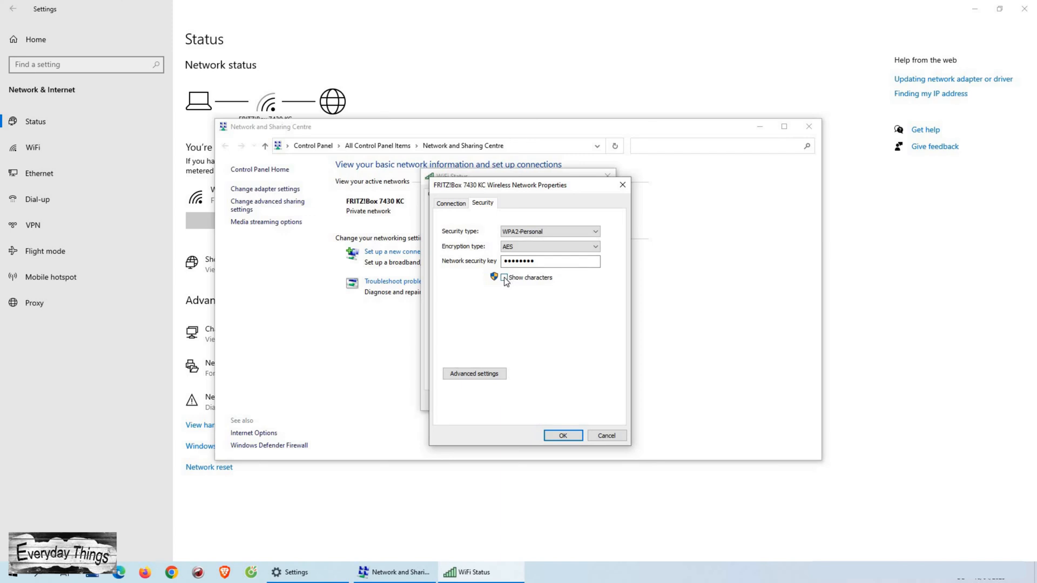
click(504, 277)
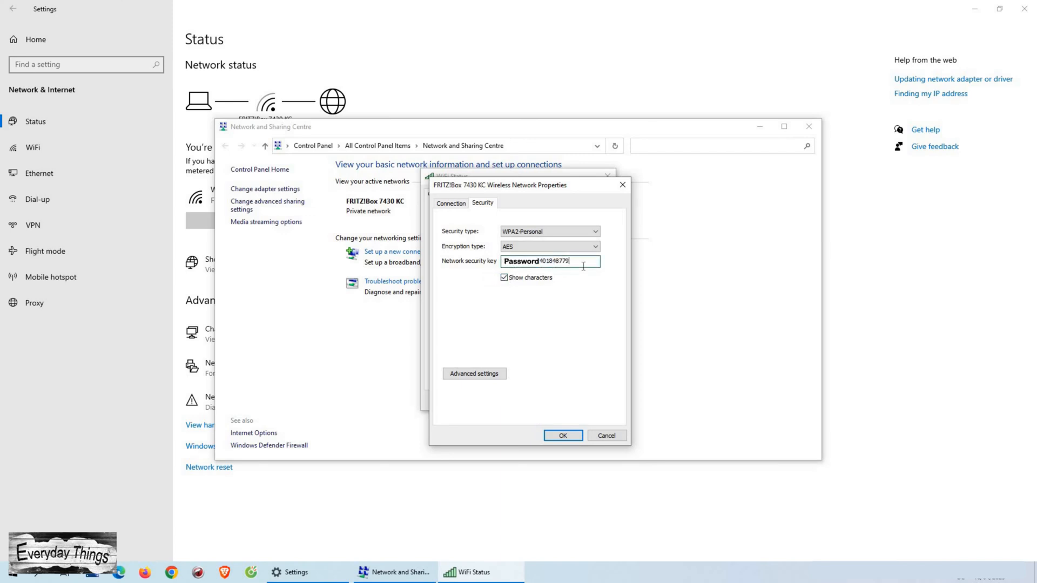
mouse_move(577, 294)
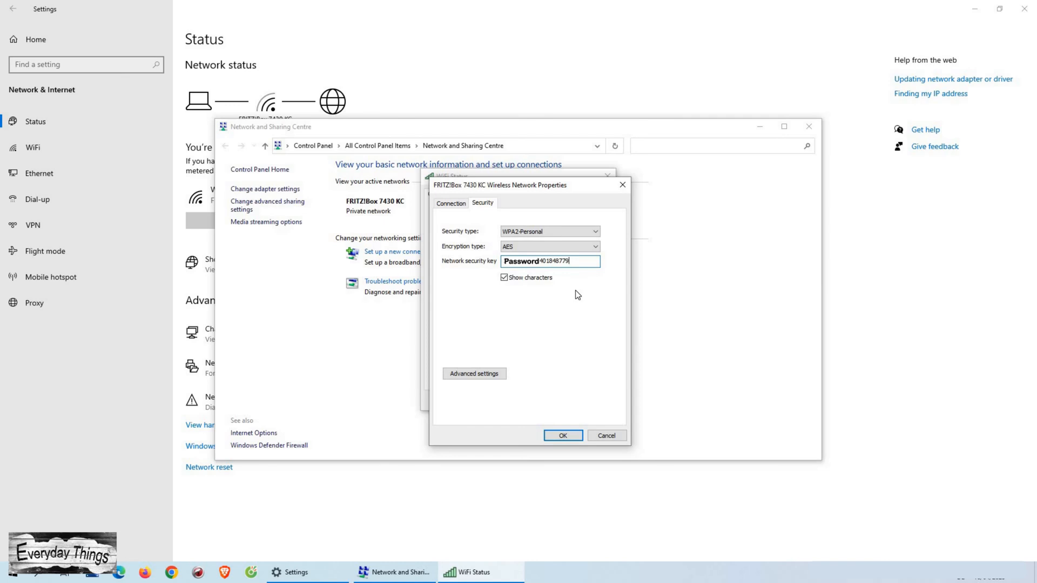
mouse_move(594, 350)
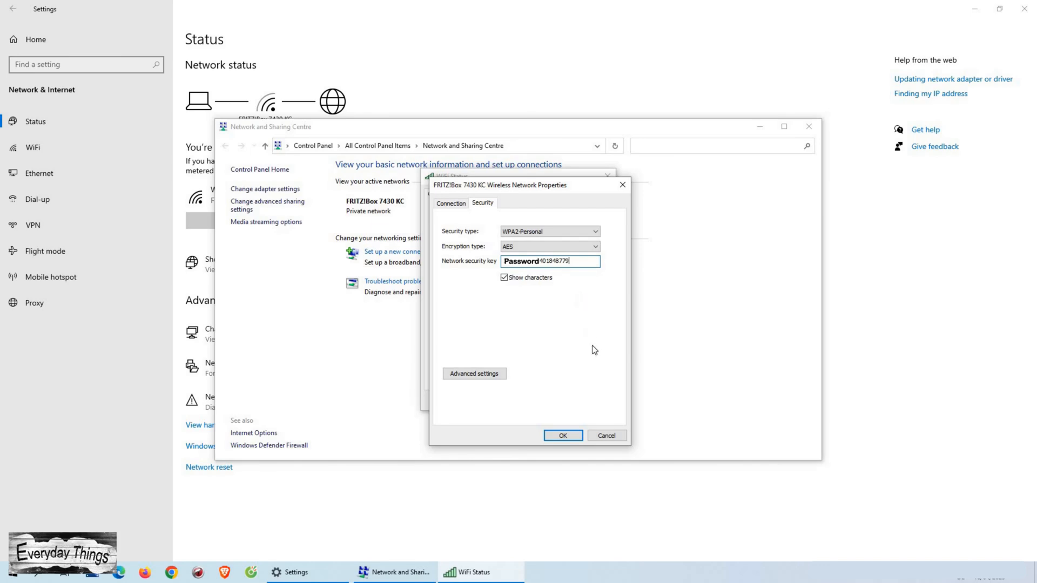